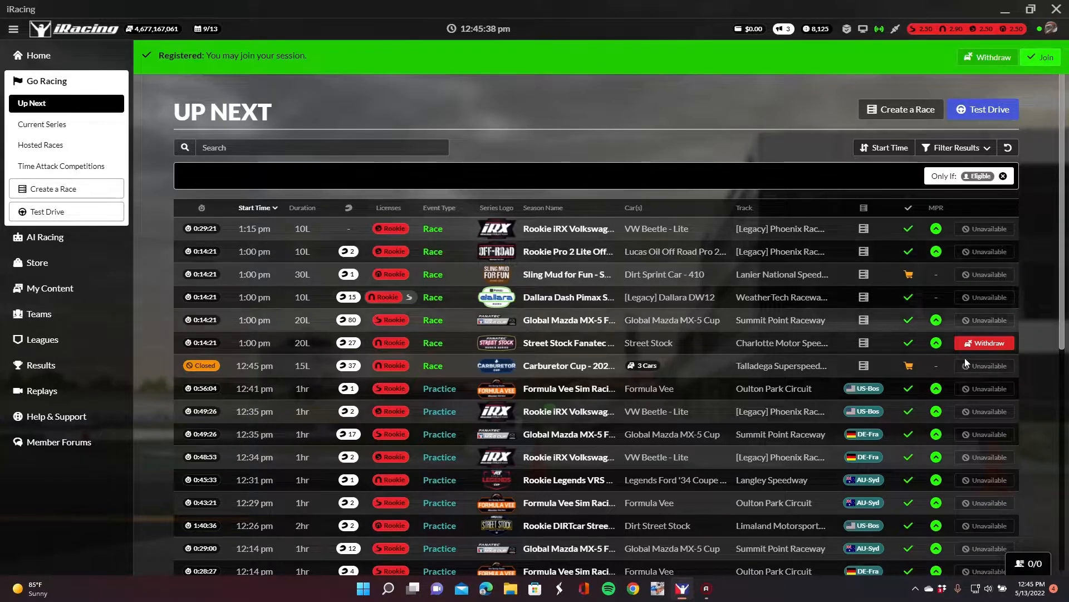
mouse_move(773, 352)
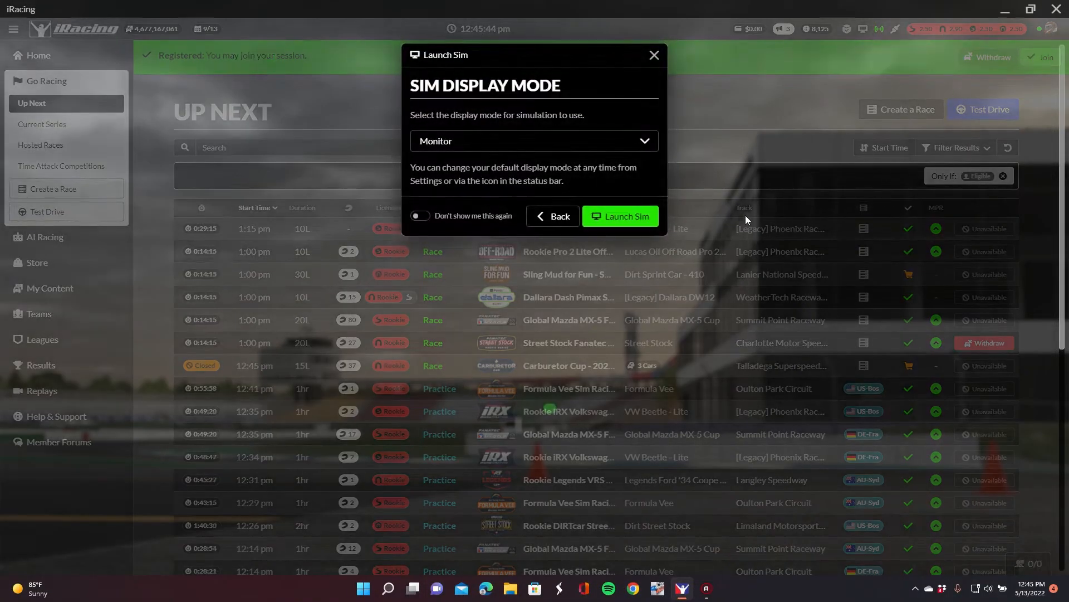
Launch the sim for the registered Street Stock session in Monitor display mode
left_click(619, 216)
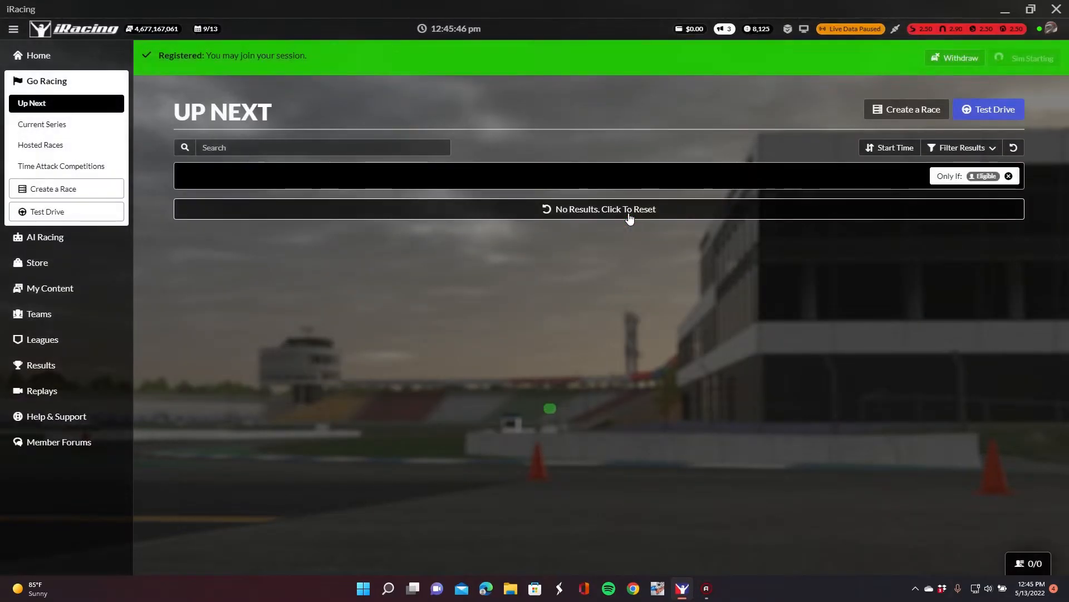